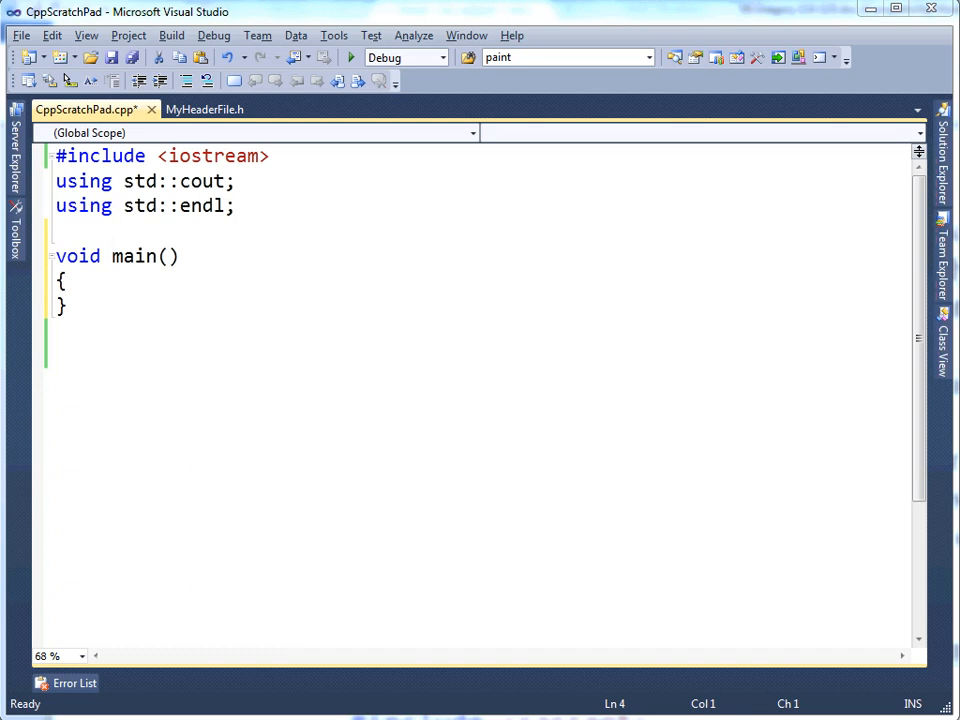
pyautogui.moveTo(748, 442)
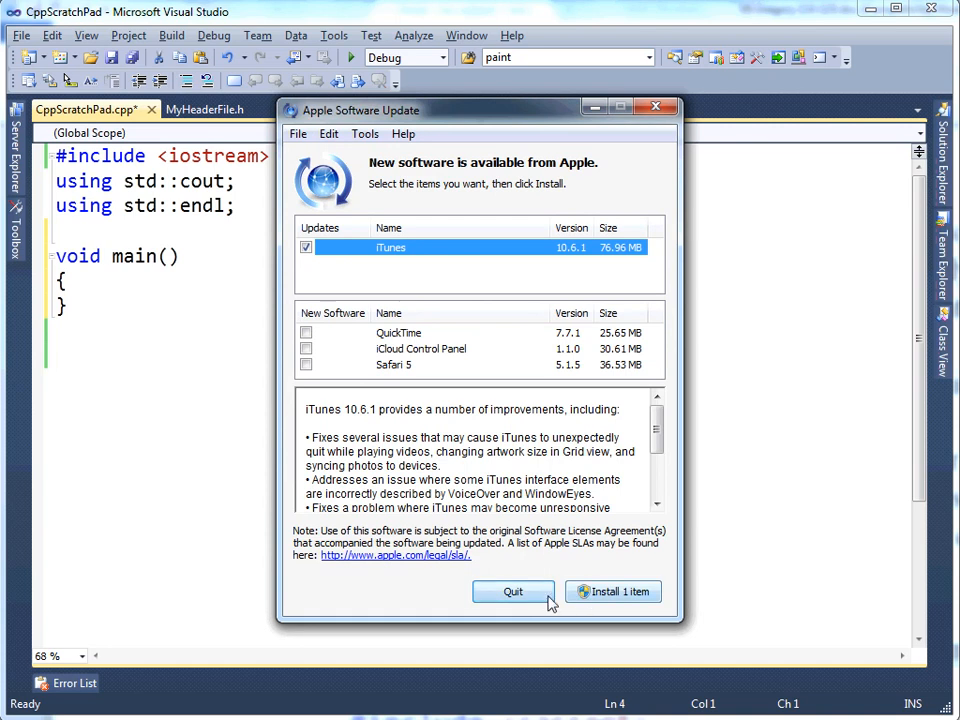
# Declare a global 'int currentValue = 0;' on a new line above main
pyautogui.click(512, 592)
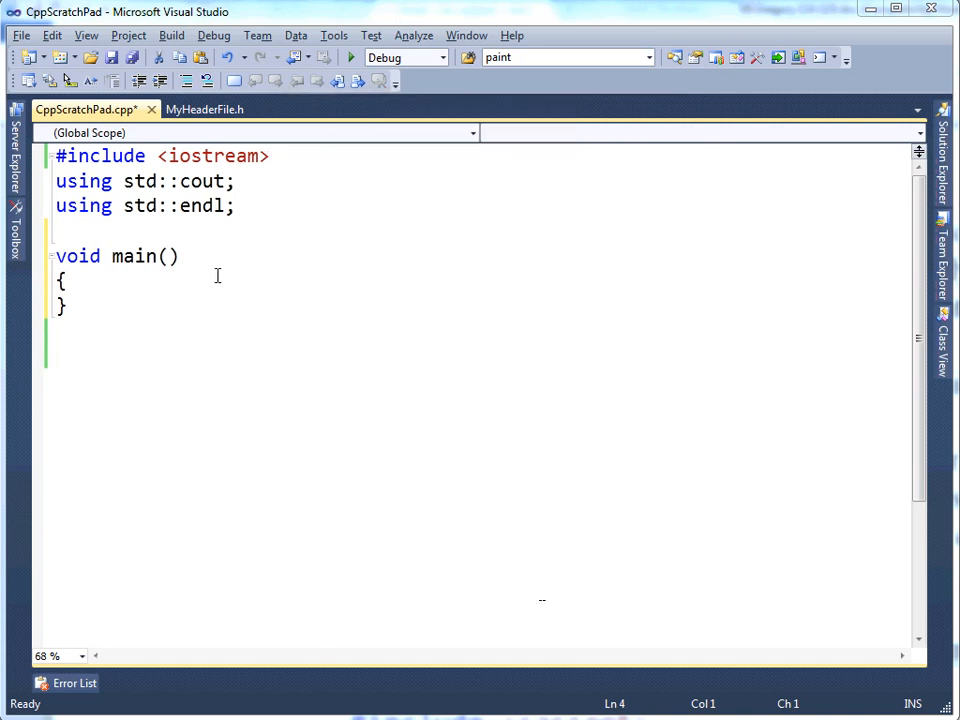
pyautogui.press('enter')
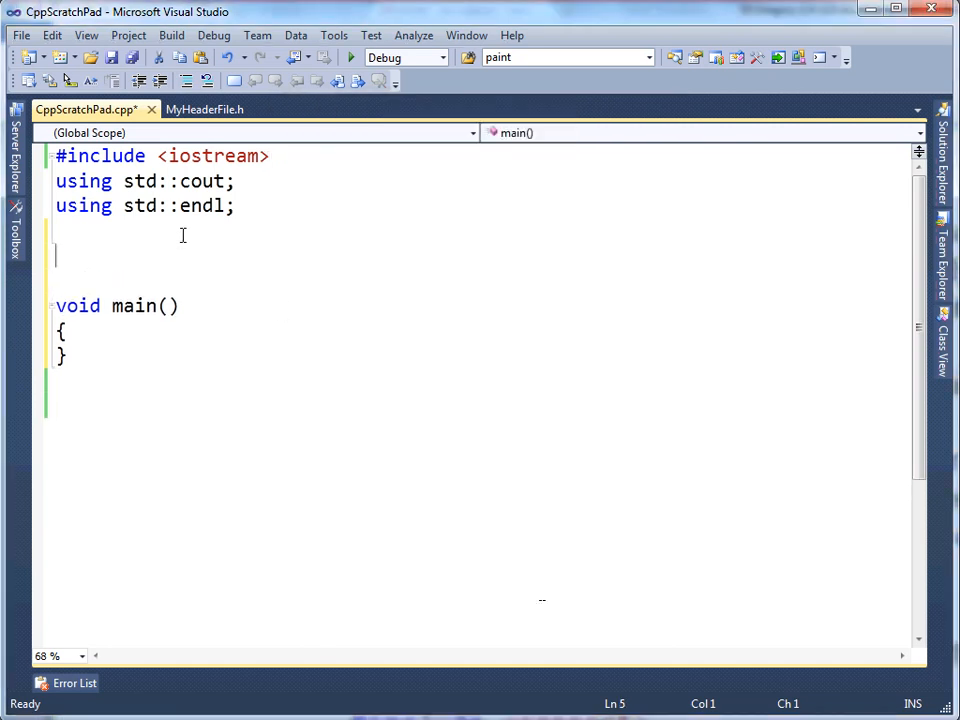
pyautogui.write('int cu')
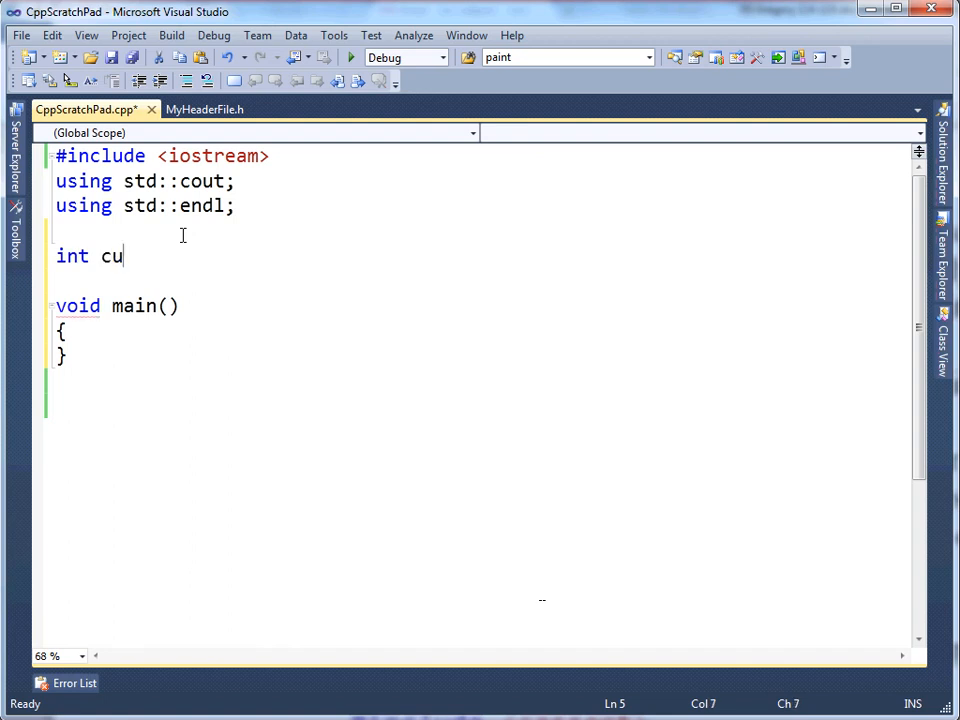
pyautogui.write('rrentValue = 1')
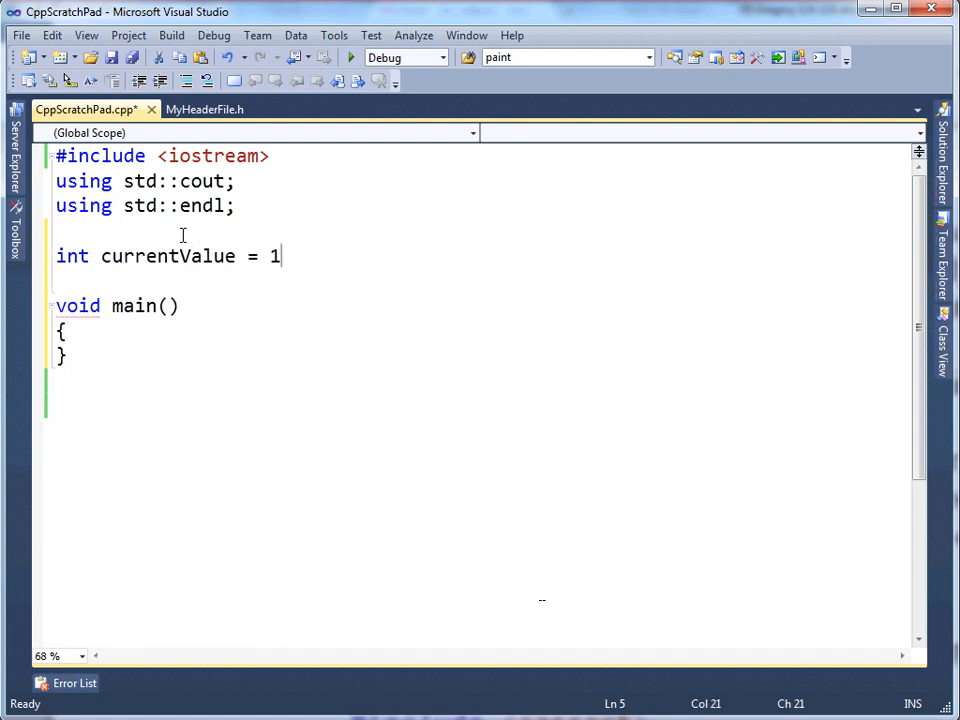
pyautogui.write('0;')
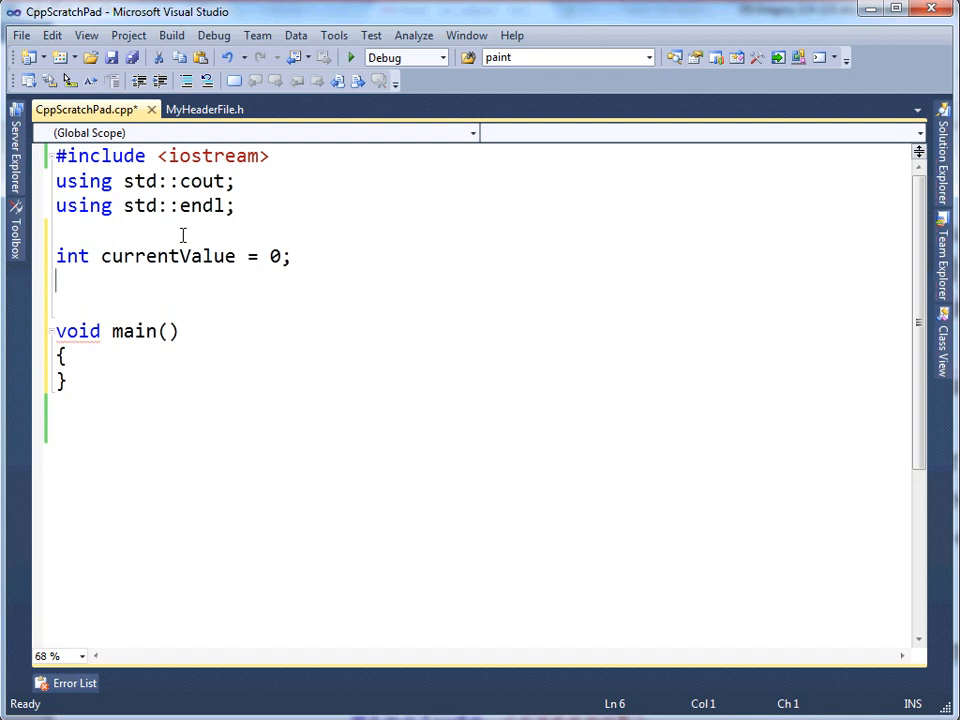
# Define int f(int newValue) that saves currentValue to tempValue, assigns newValue, and returns tempValue
pyautogui.write('int')
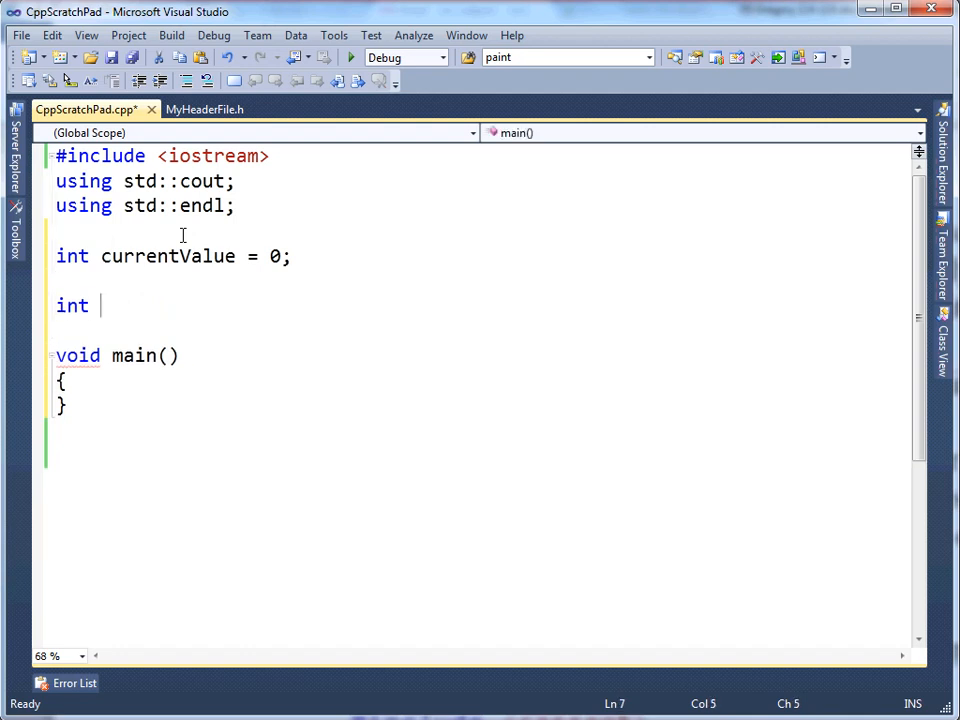
pyautogui.write('f(int newValue')
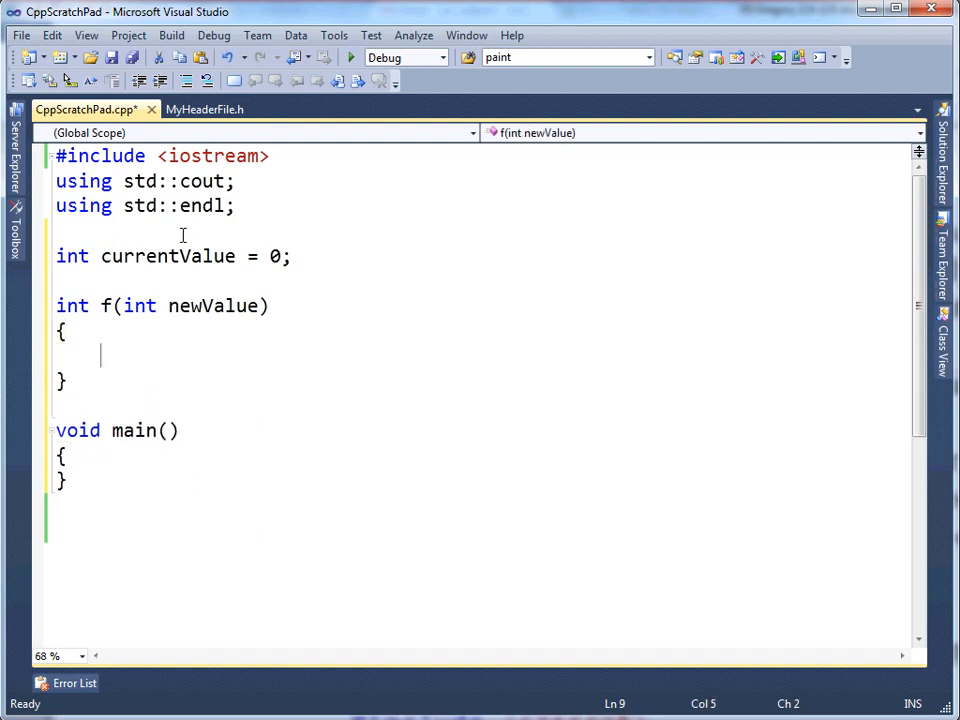
pyautogui.write('int tempValue =')
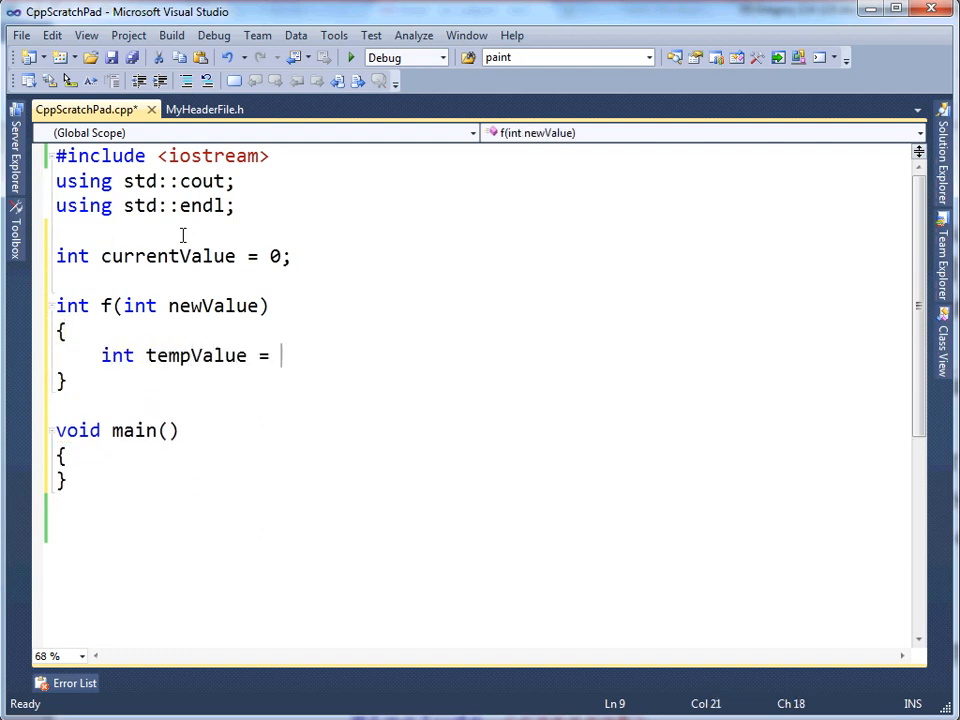
pyautogui.write('currentValoue;')
pyautogui.write('retur')
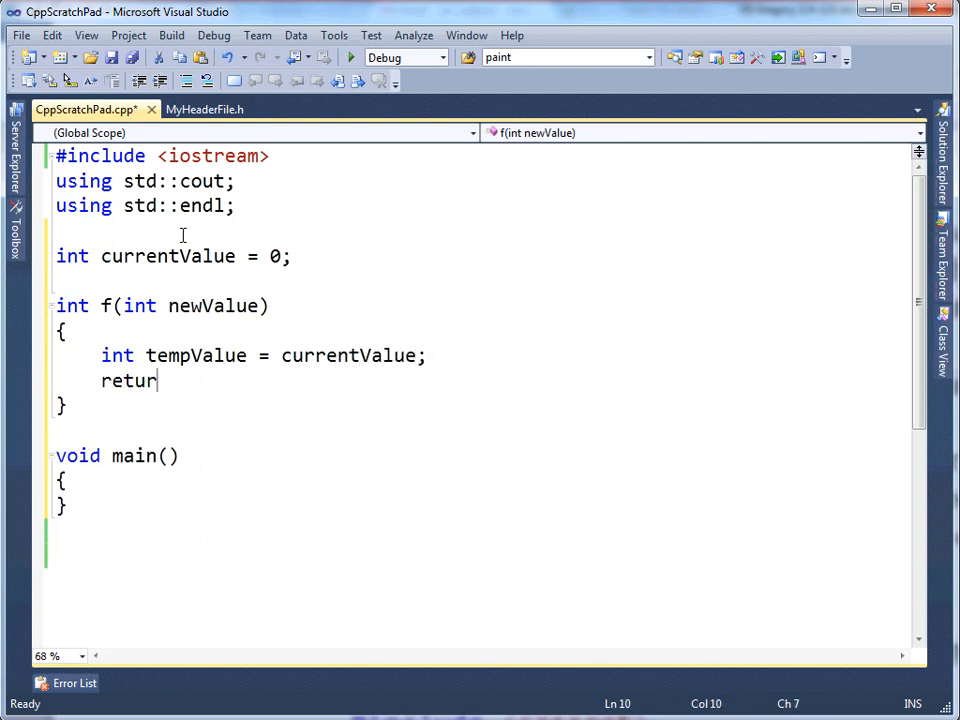
pyautogui.write('n ret')
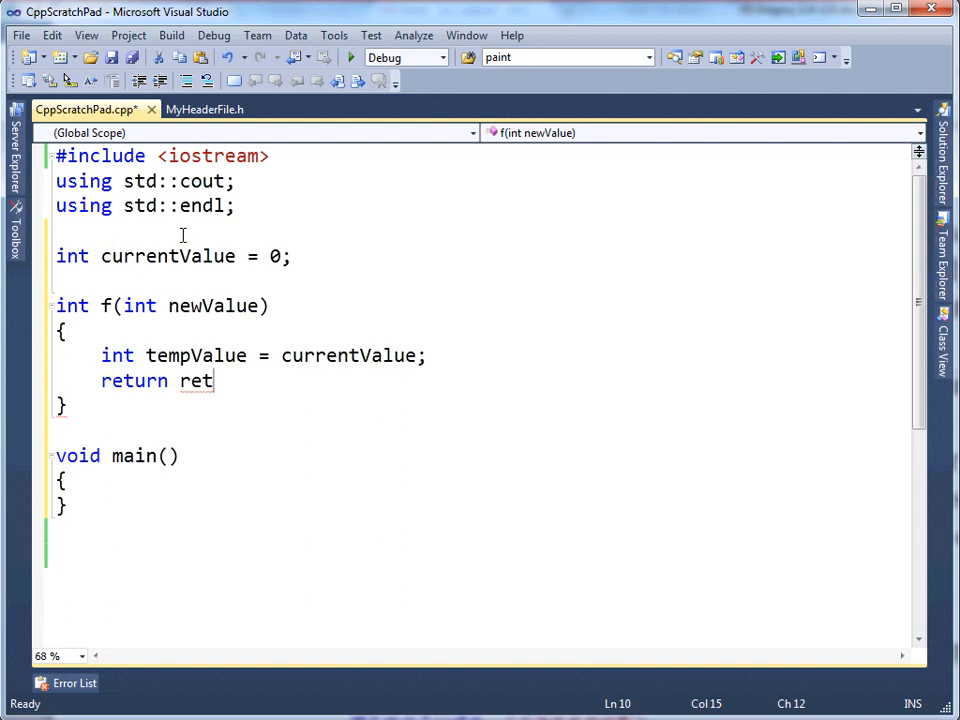
pyautogui.write('empValue;')
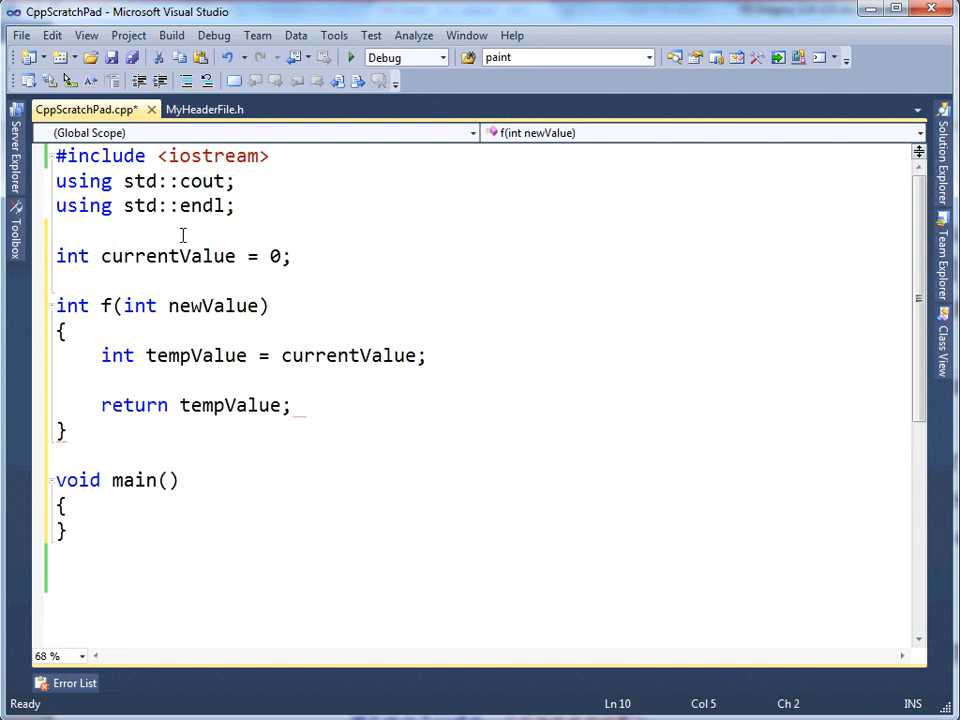
pyautogui.write('current')
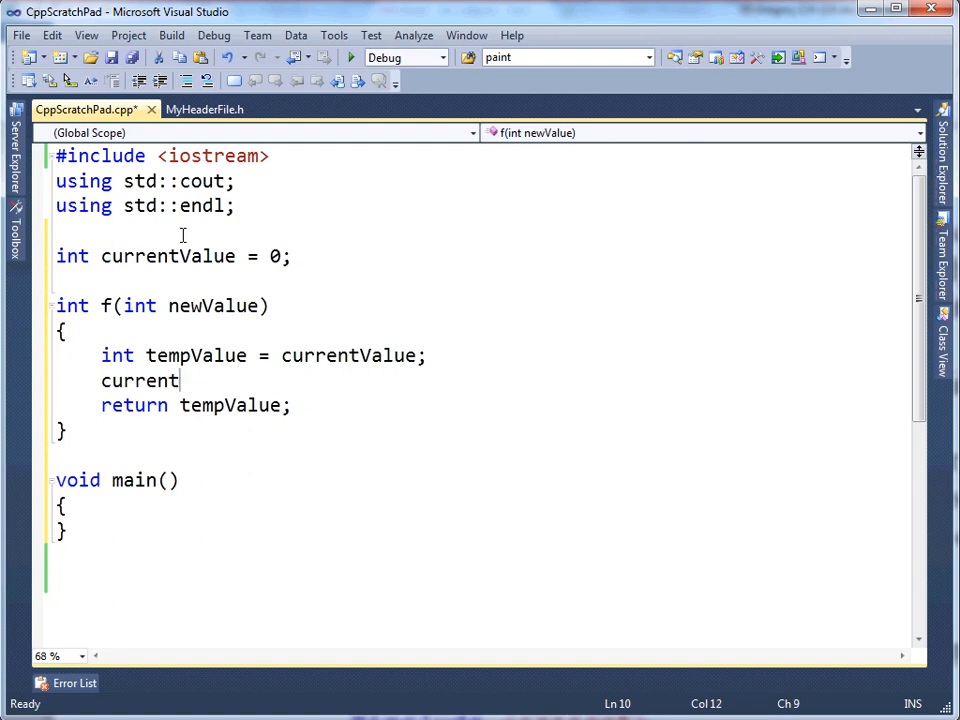
pyautogui.write('Value')
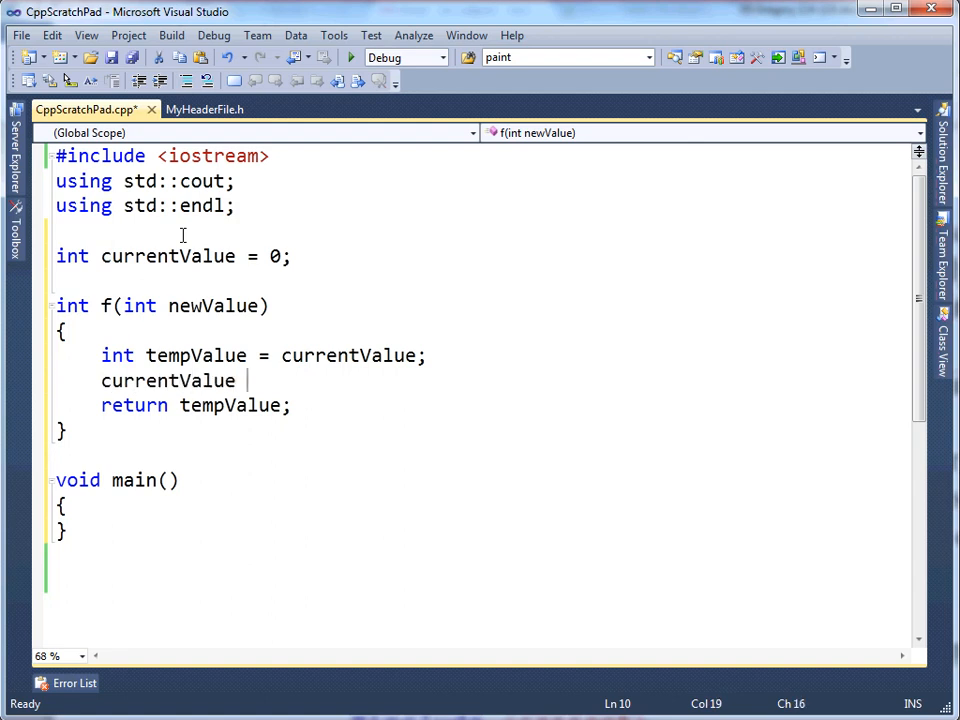
pyautogui.write('= newValue;')
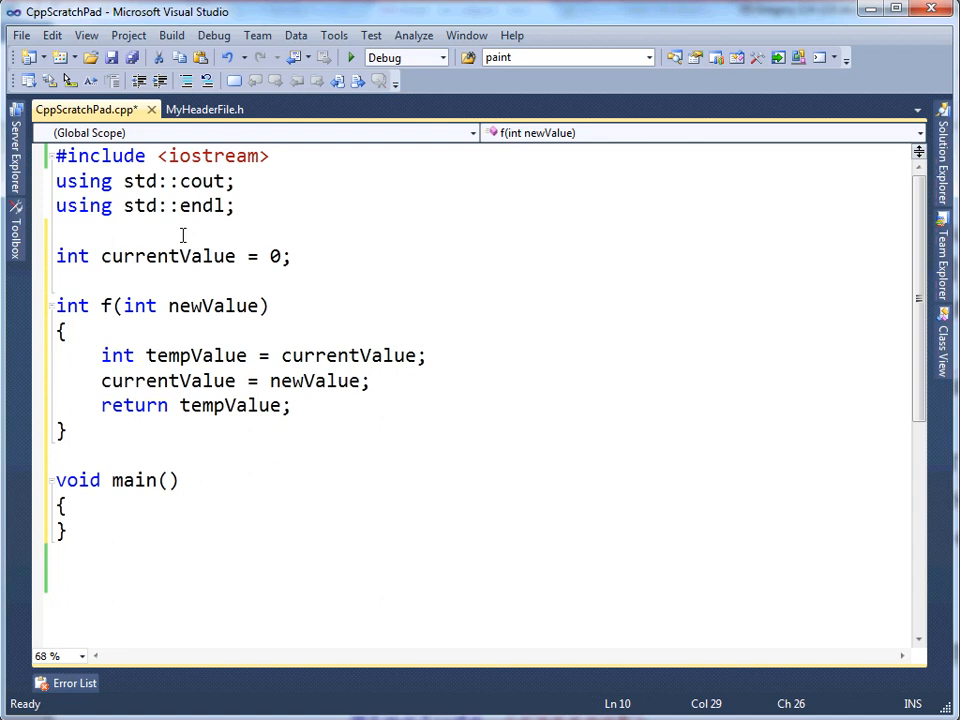
pyautogui.click(370, 380)
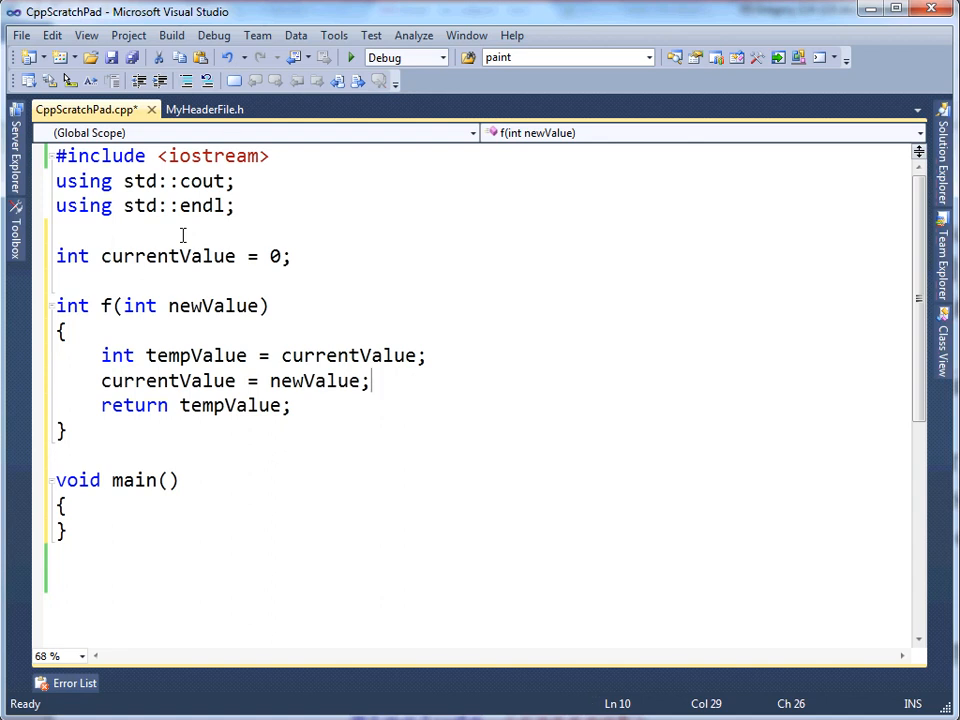
pyautogui.moveTo(44, 324)
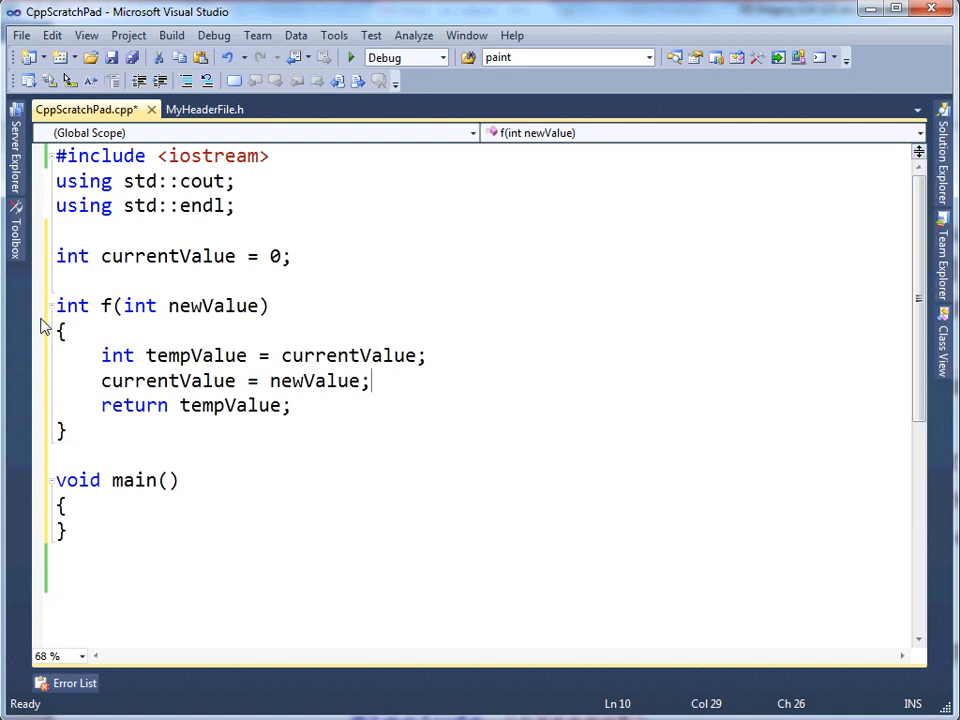
# Write 'cout << f(5) << endl;' in main and start changing a copied call's argument to 23
pyautogui.write('c')
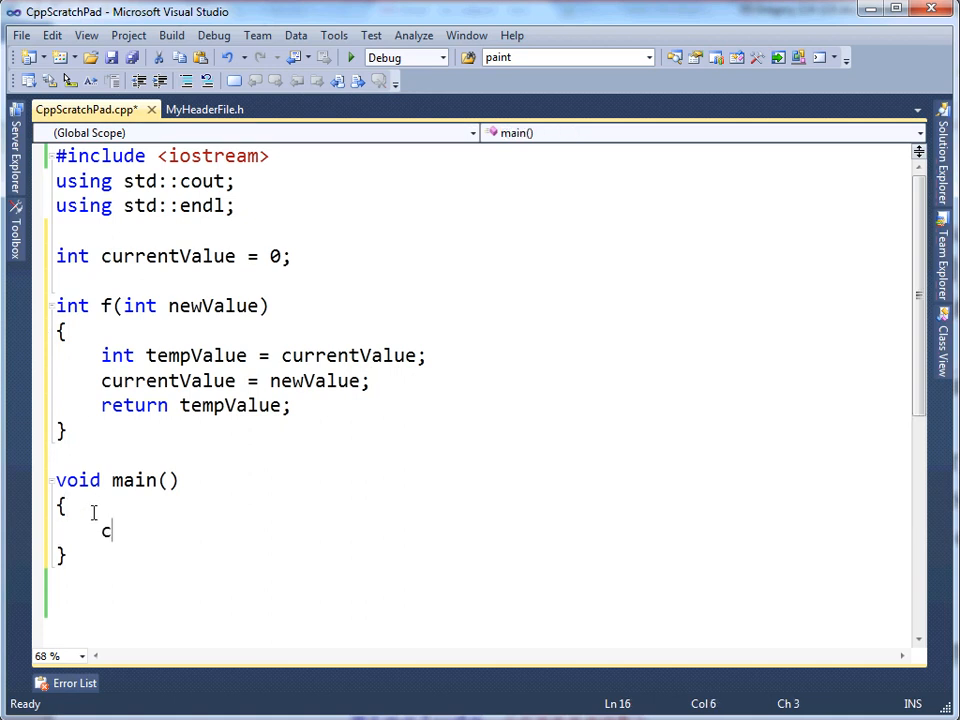
pyautogui.write('out << f(5)')
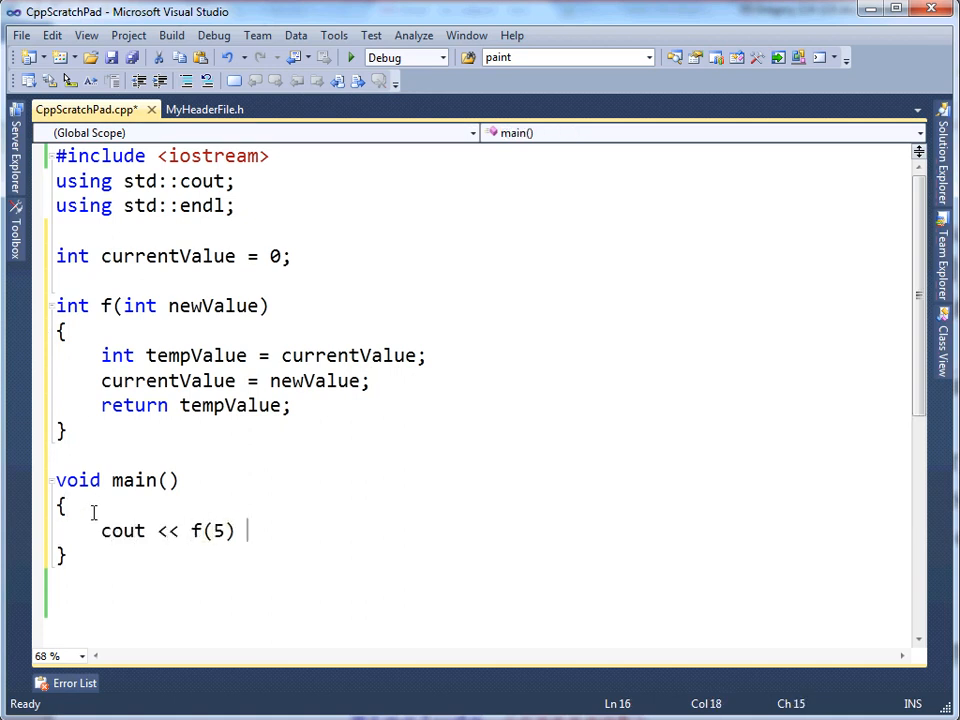
pyautogui.write('<< endl;')
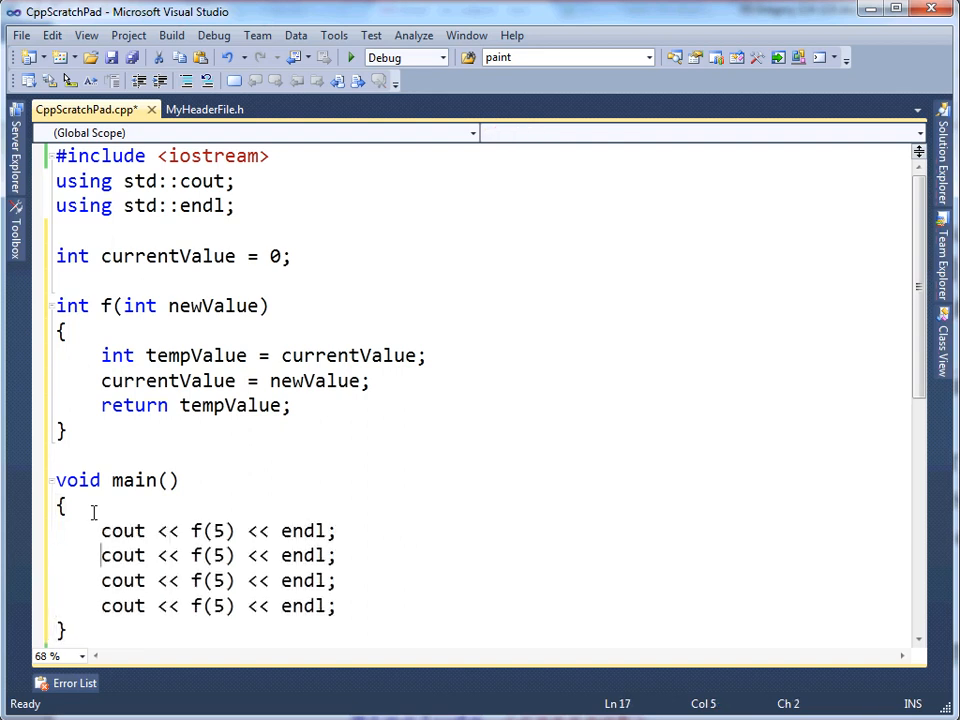
pyautogui.write('23')
pyautogui.click(220, 606)
pyautogui.write('18')
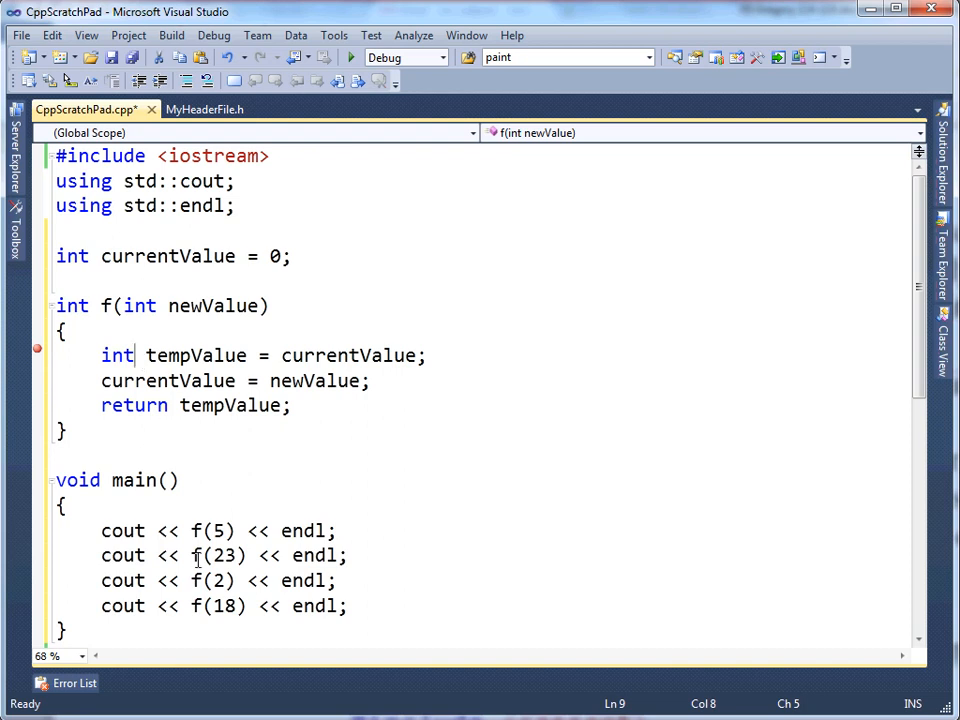
pyautogui.moveTo(198, 580)
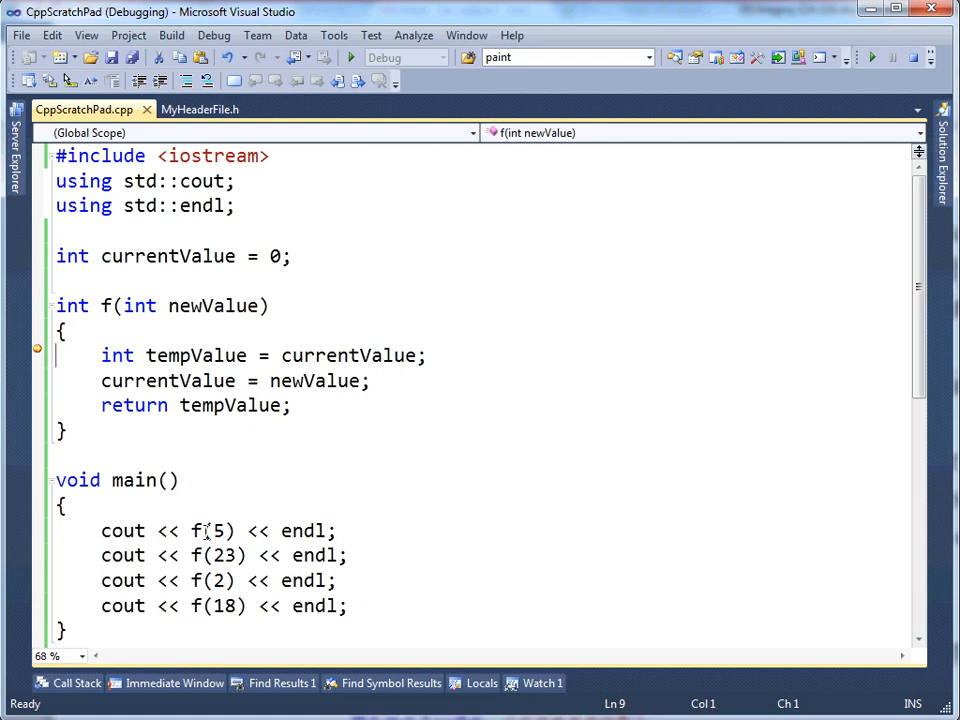
pyautogui.moveTo(216, 304)
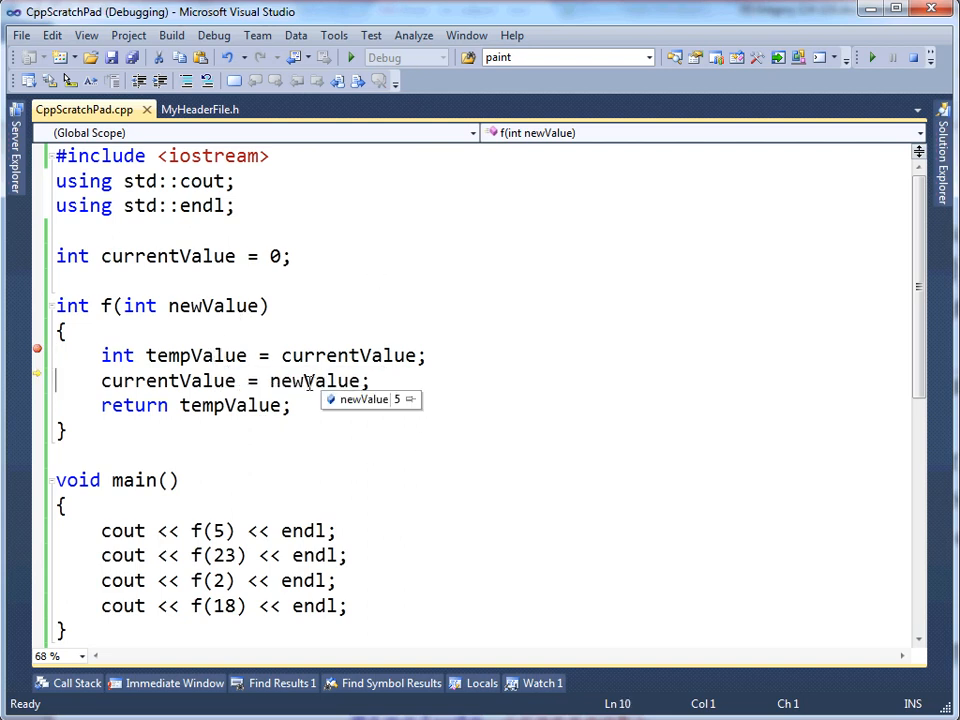
# Step over the current line of f with F10 while newValue holds 5
pyautogui.press('F10')
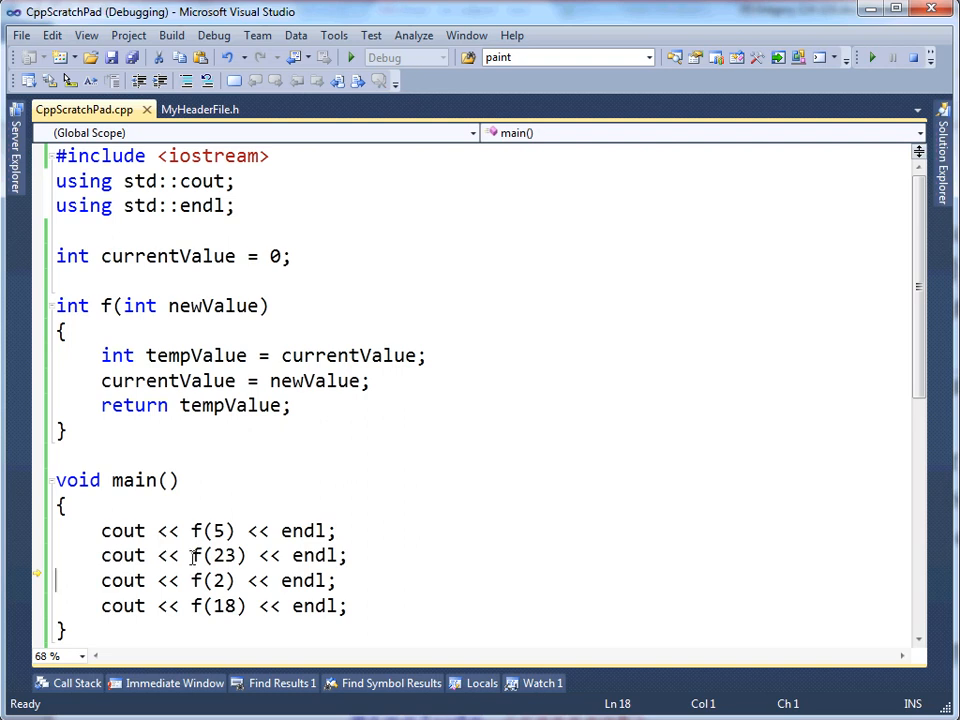
pyautogui.doubleClick(210, 556)
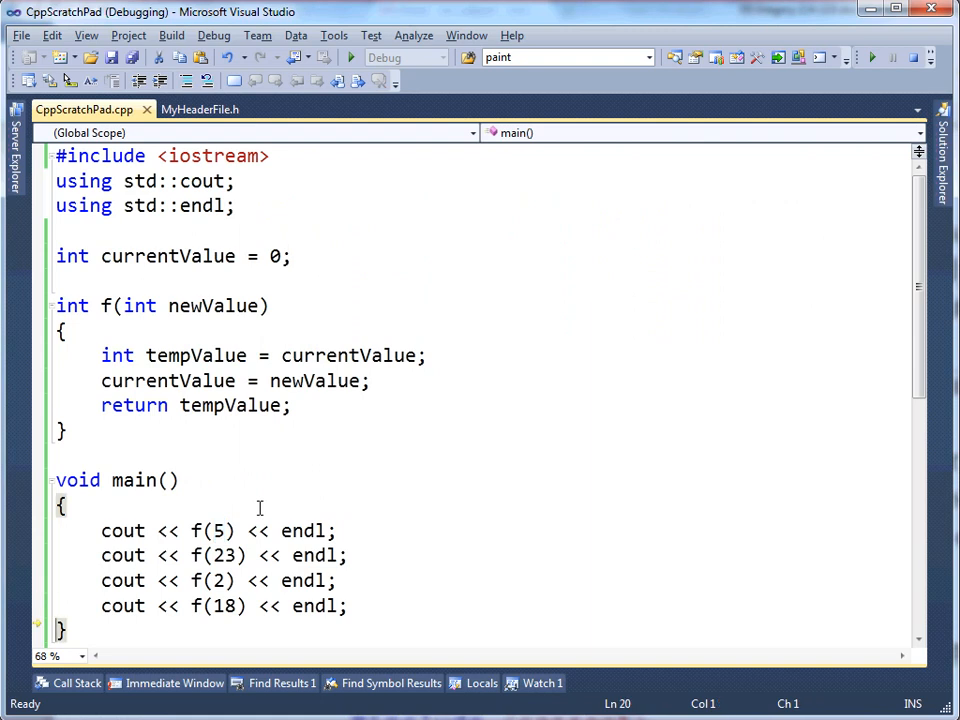
pyautogui.click(872, 56)
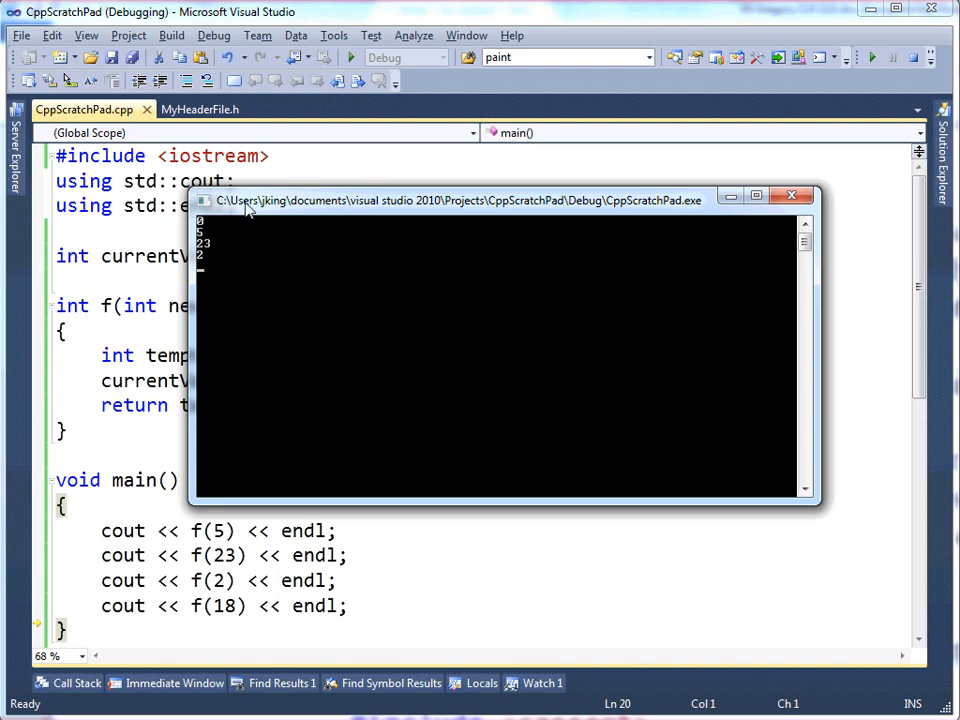
pyautogui.moveTo(450, 200); pyautogui.dragTo(710, 188)
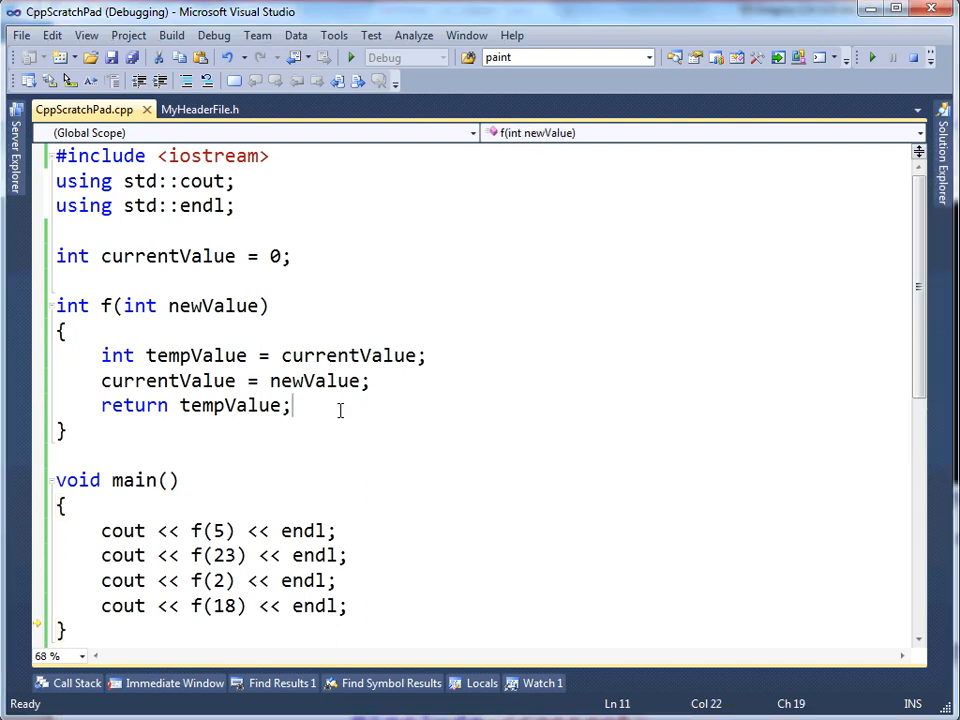
# Select the global currentValue name and add an empty 'void moo() {}' function below f
pyautogui.doubleClick(168, 256)
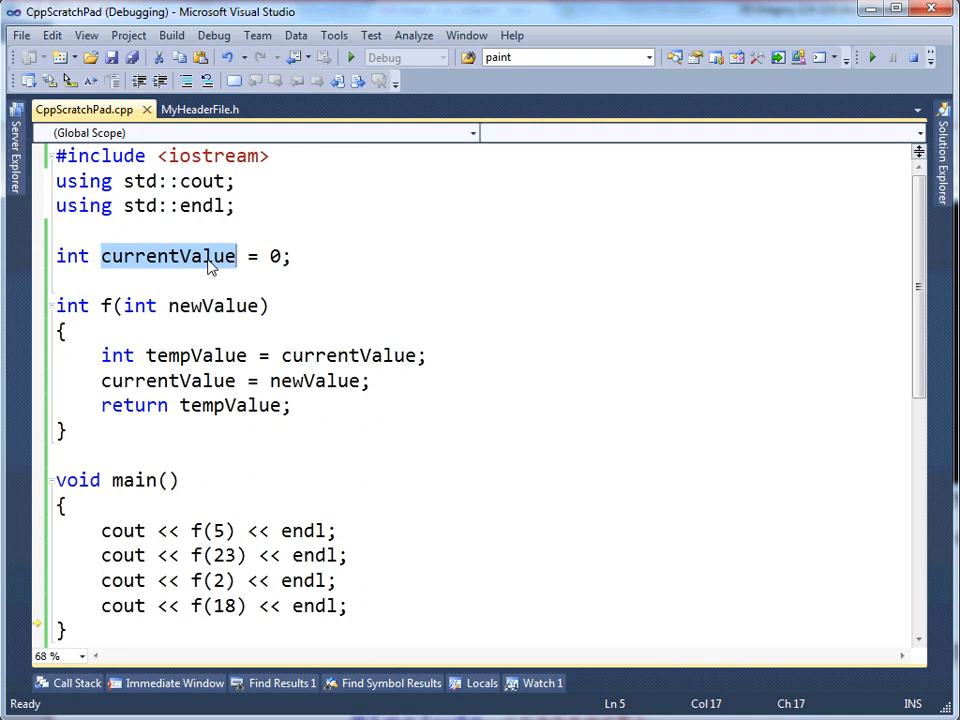
pyautogui.moveTo(144, 232)
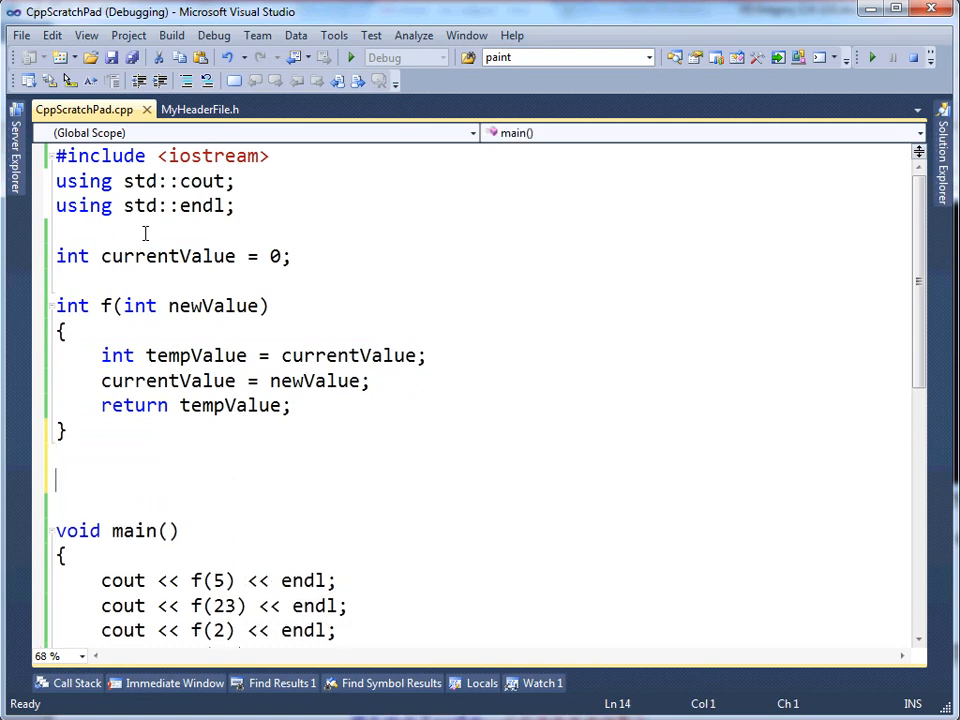
pyautogui.write('void moo()')
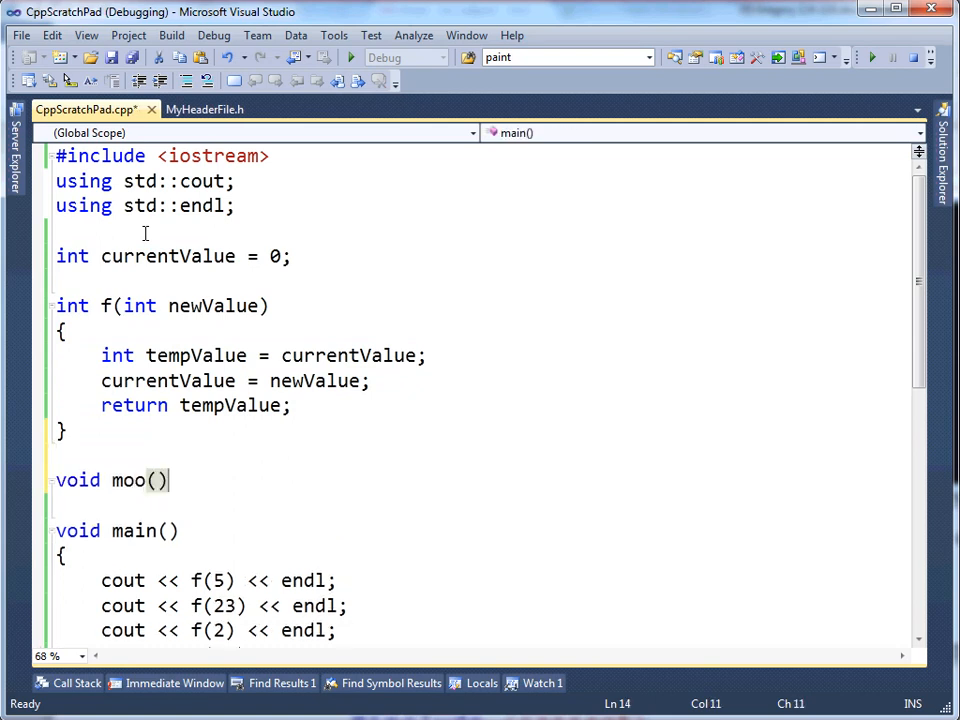
pyautogui.write('{}')
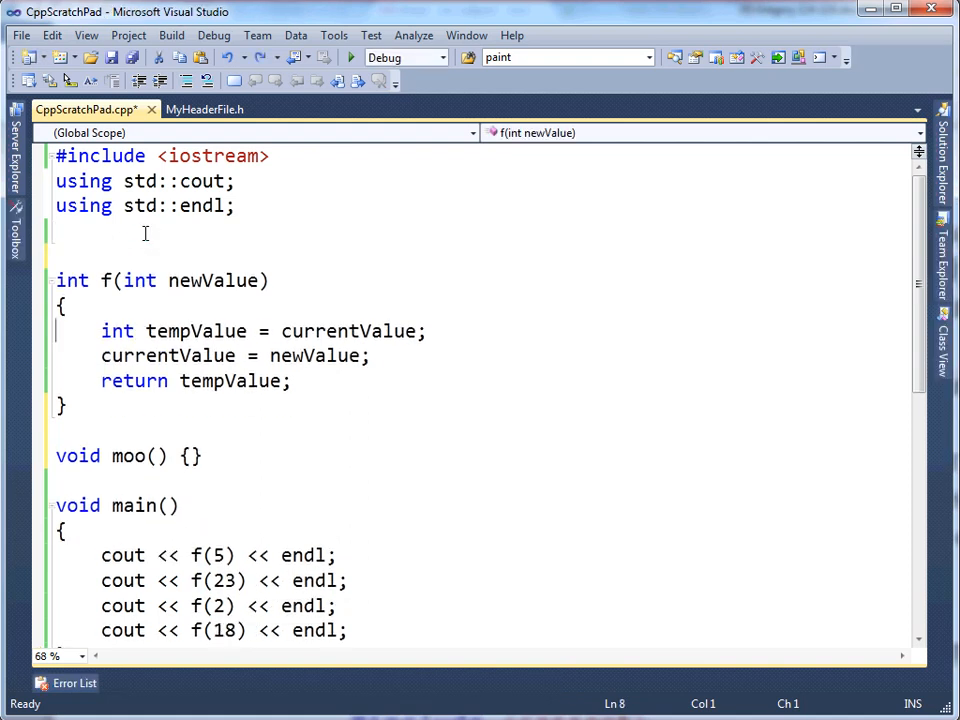
# Write 'int currentValue = 0;' as f's first line, then select and retype it
pyautogui.write('int currentValue = 0;')
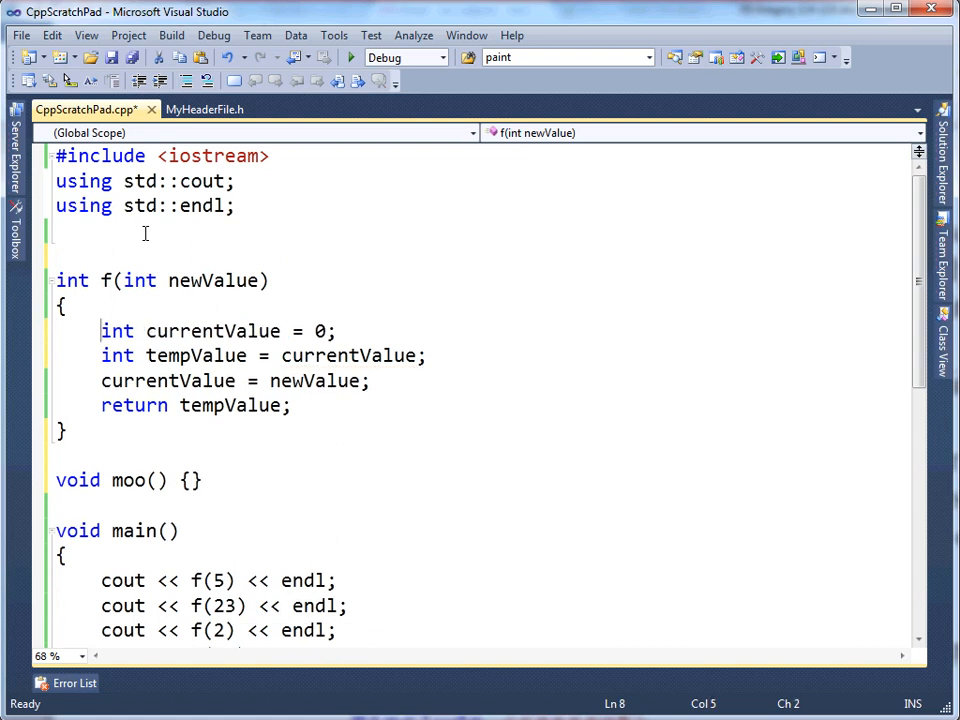
pyautogui.click(56, 280)
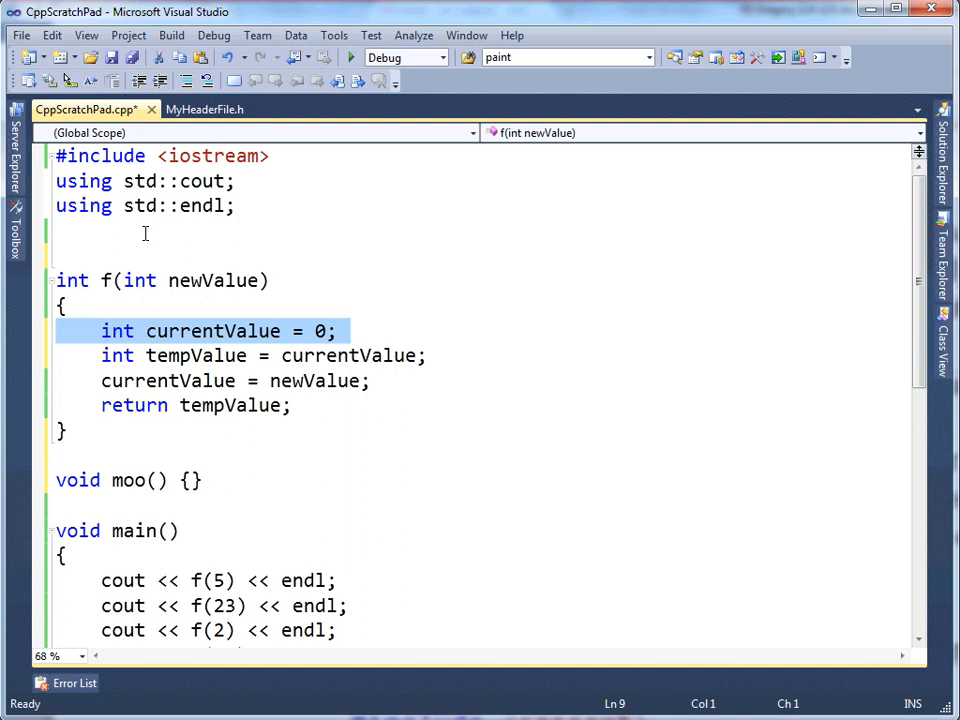
pyautogui.doubleClick(212, 332)
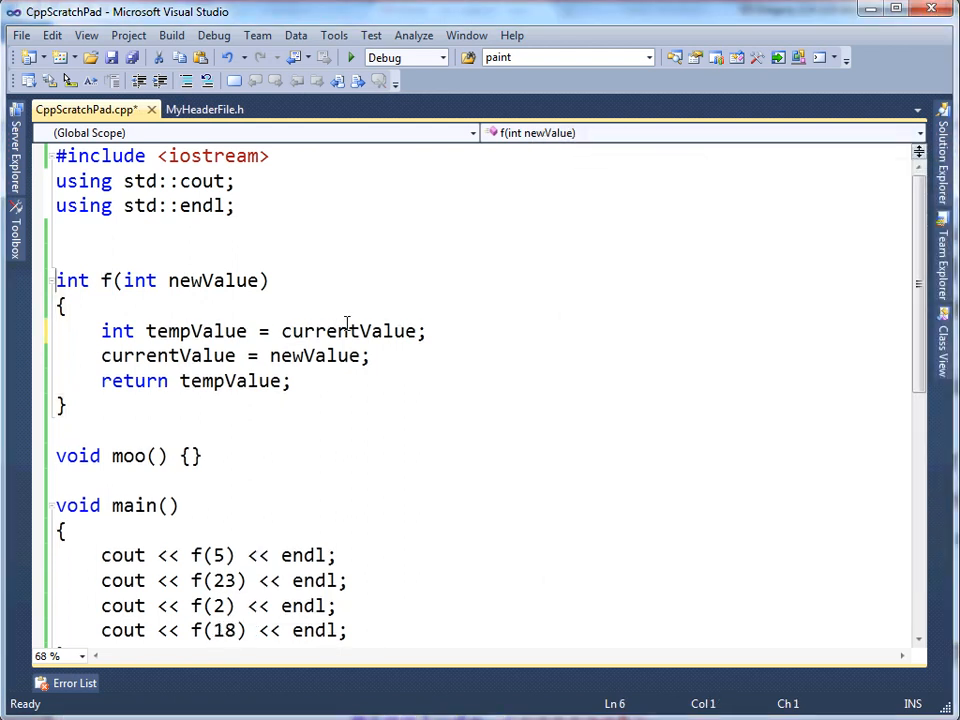
pyautogui.write('int currentValue = 0;')
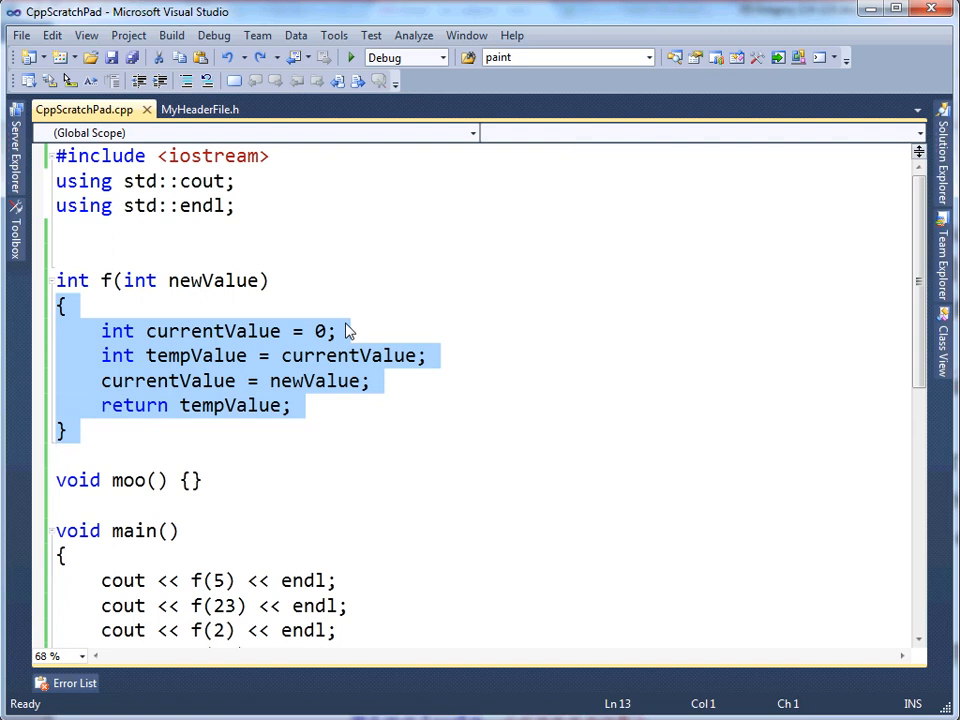
pyautogui.moveTo(80, 396)
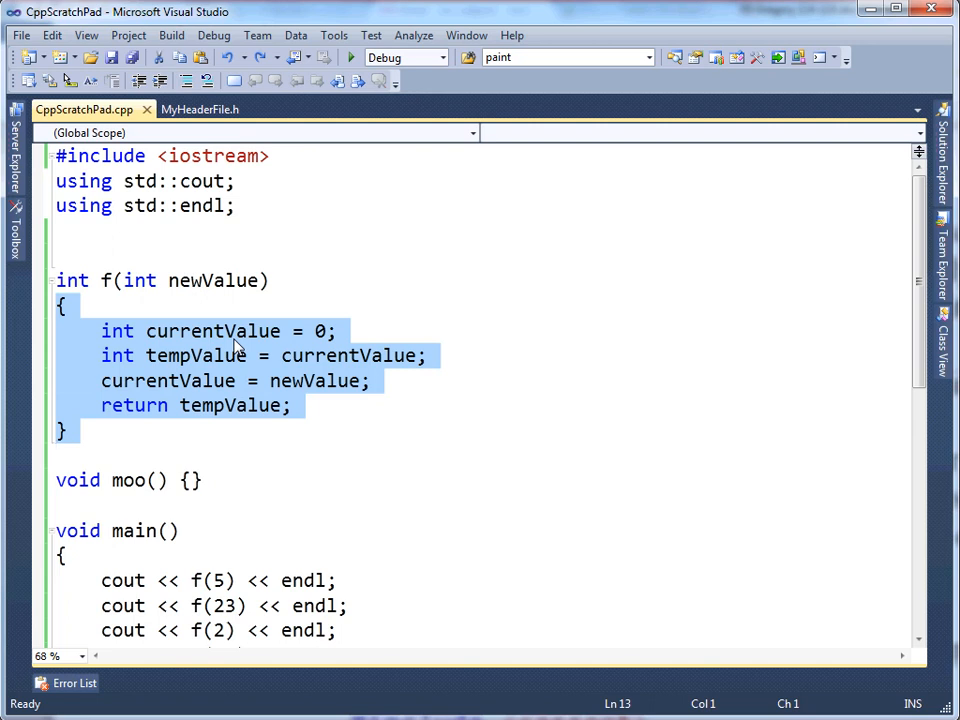
# Mark f's local currentValue declaration static, then move the caret around f's header
pyautogui.click(104, 332)
pyautogui.write('static ')
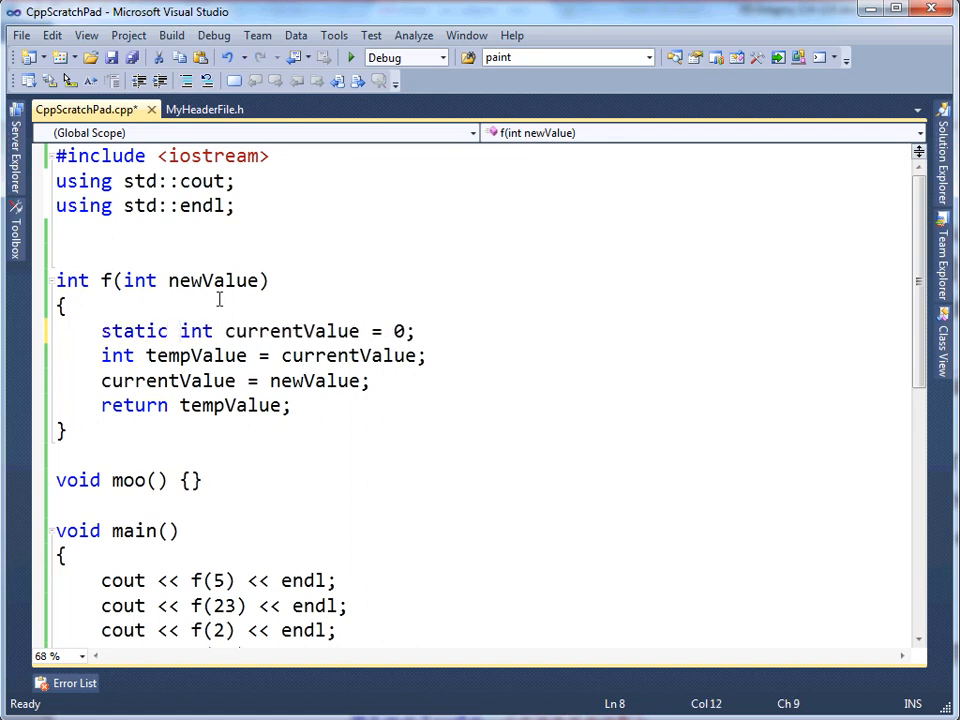
pyautogui.doubleClick(102, 280)
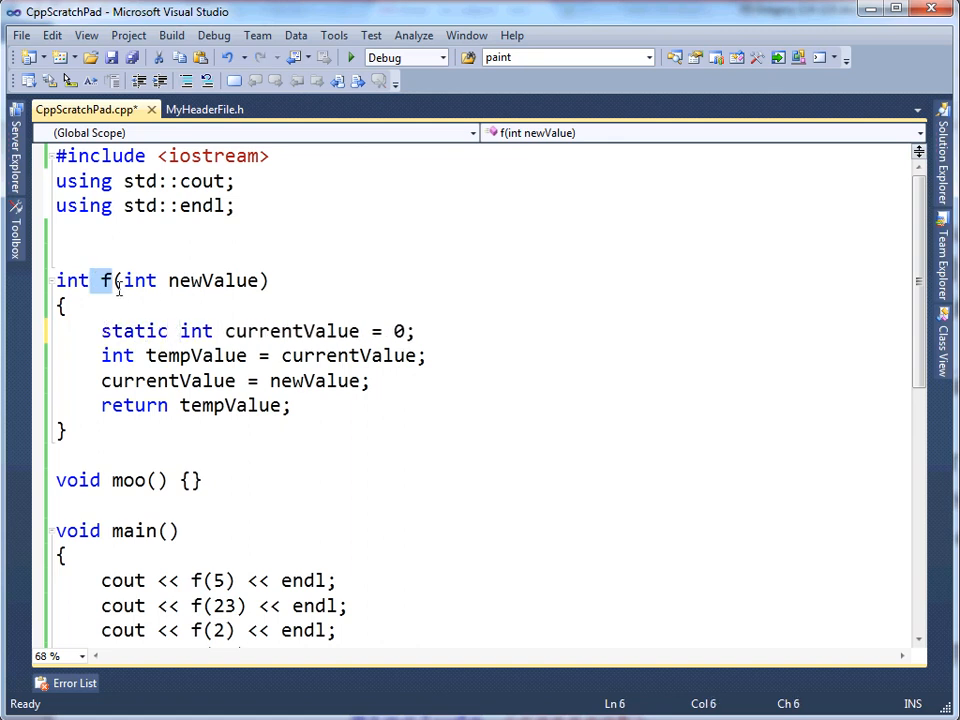
pyautogui.click(68, 304)
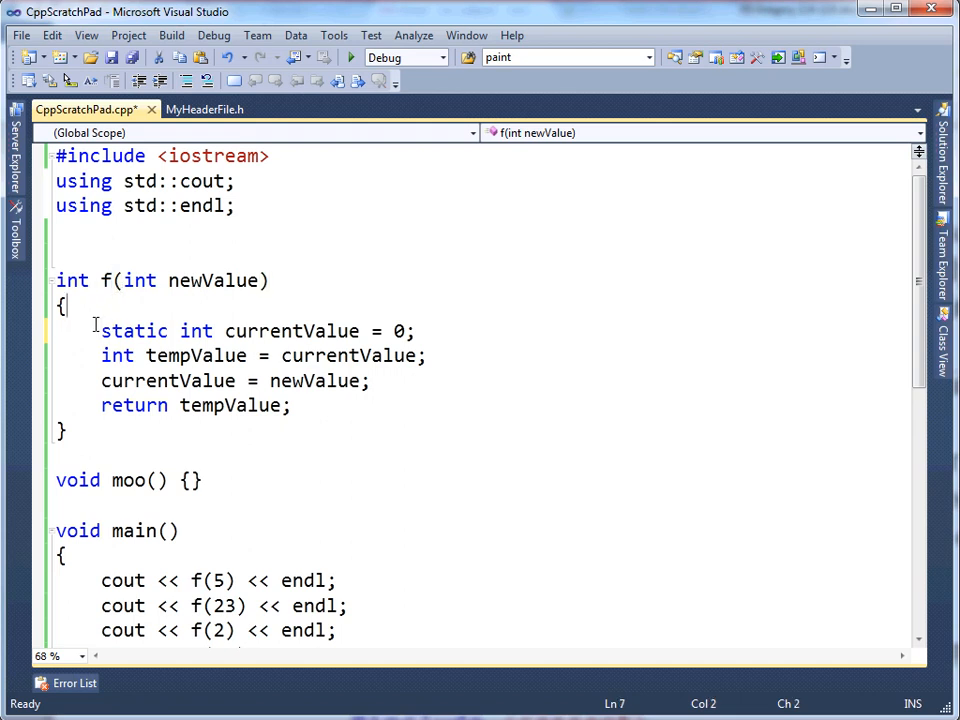
pyautogui.click(58, 256)
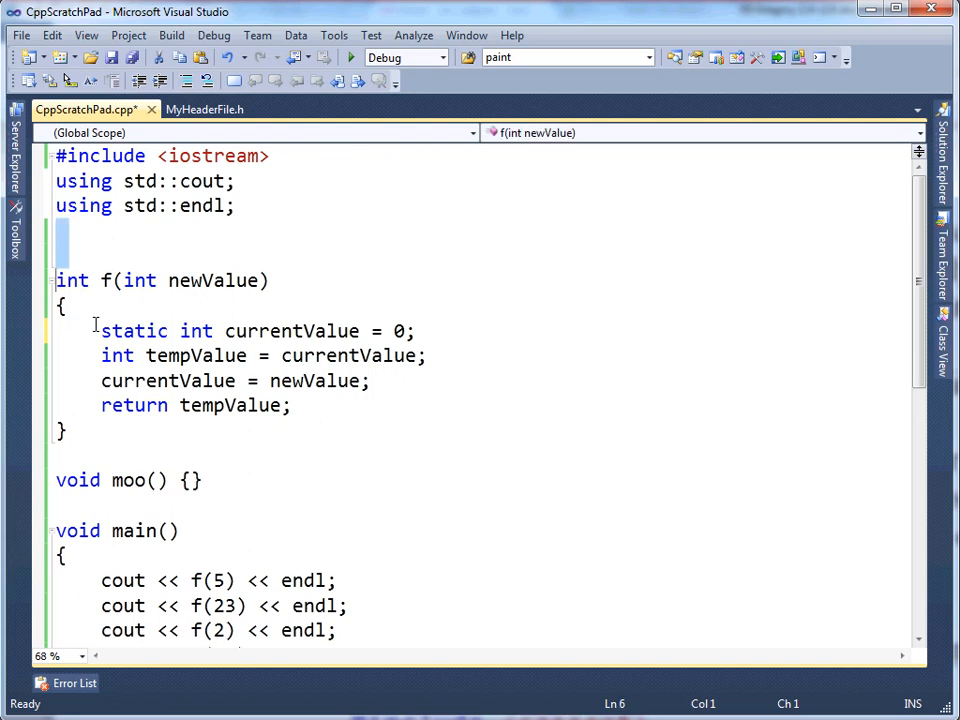
# Select the old lines and rewrite f's first line as 'static int currentValue = 0;'
pyautogui.moveTo(100, 332); pyautogui.dragTo(292, 404)
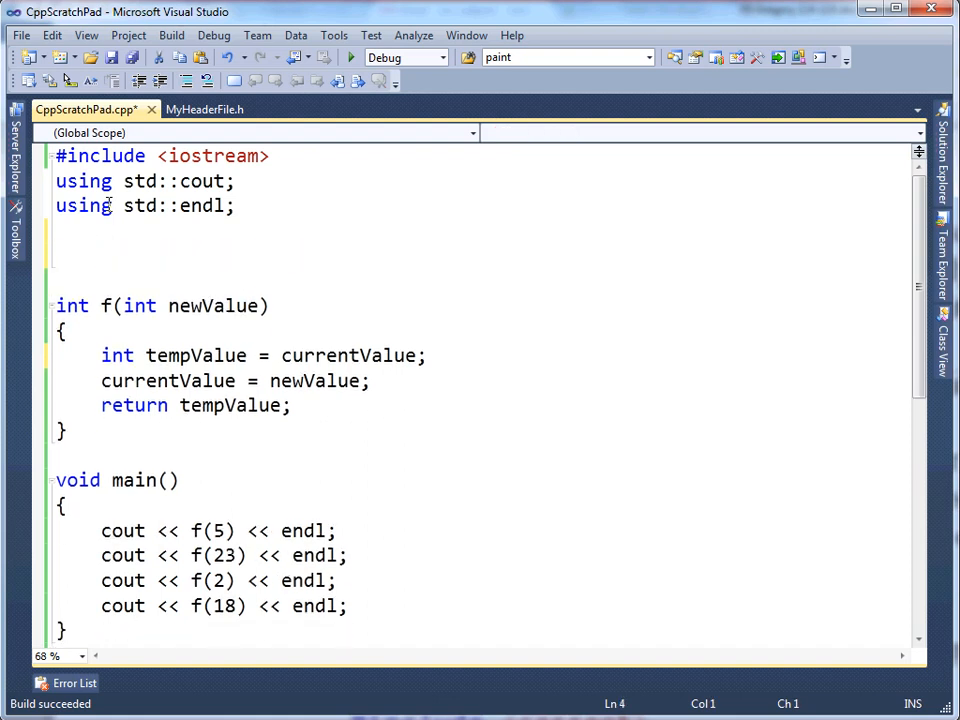
pyautogui.write('static int currentValue = 0;')
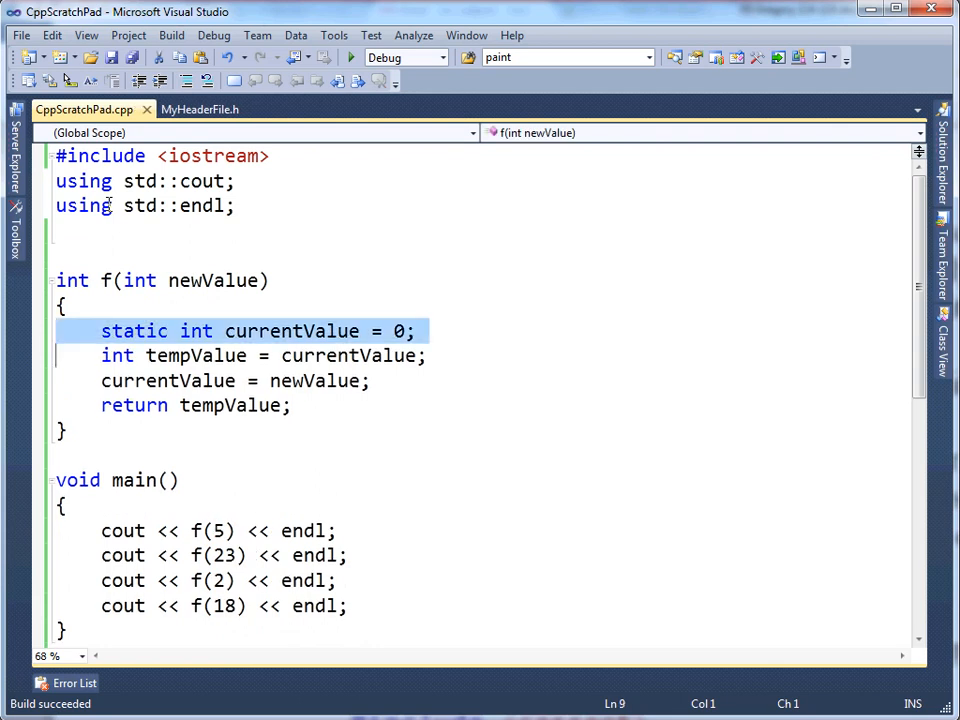